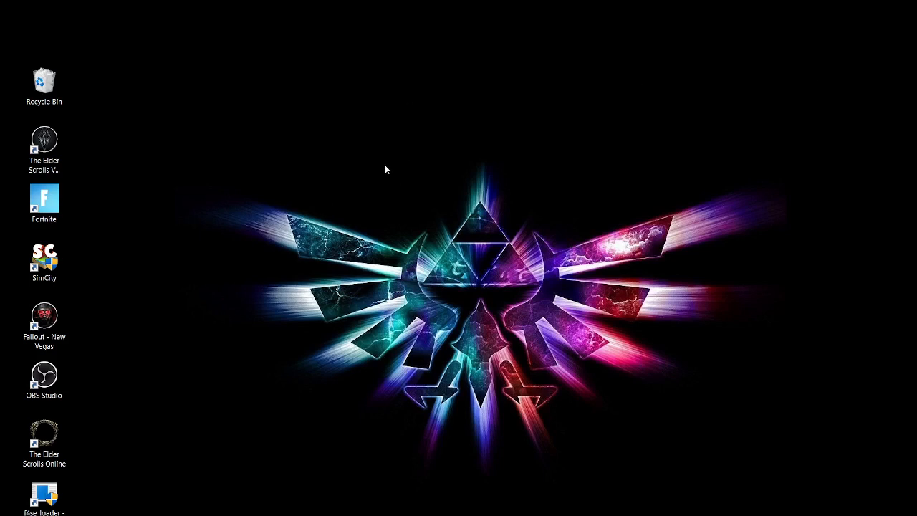
mouse_move(706, 461)
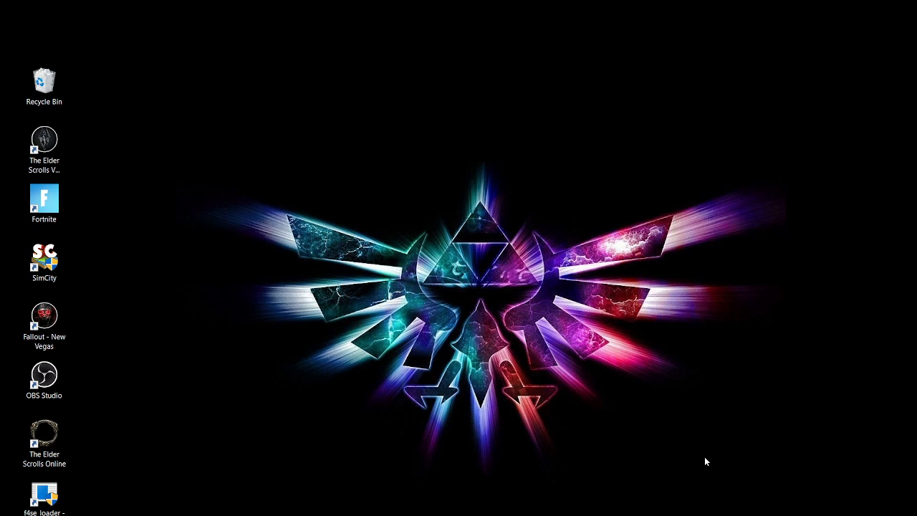